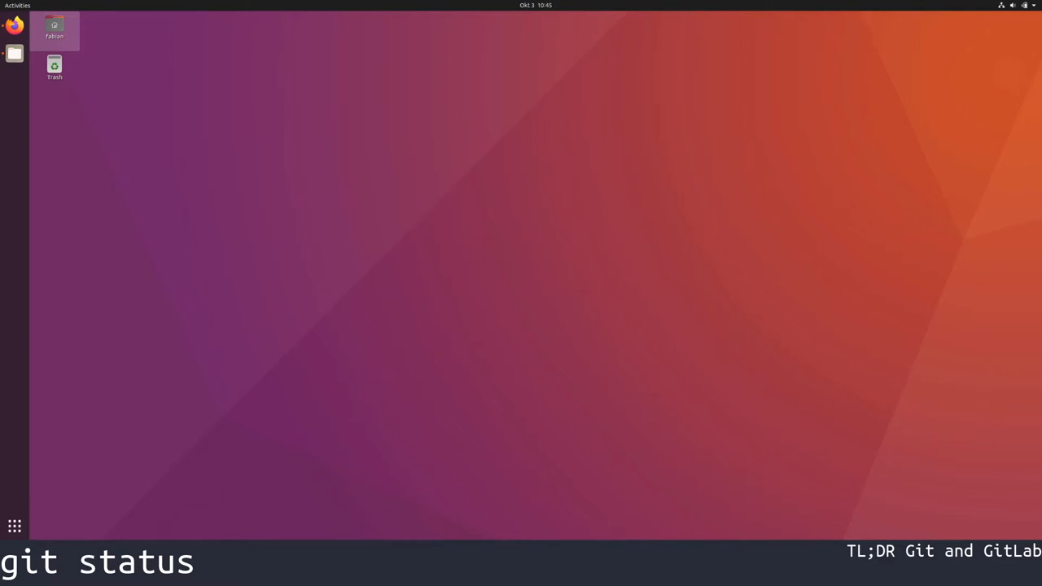
{"action": "mouse_move", "coordinate": [82, 194]}
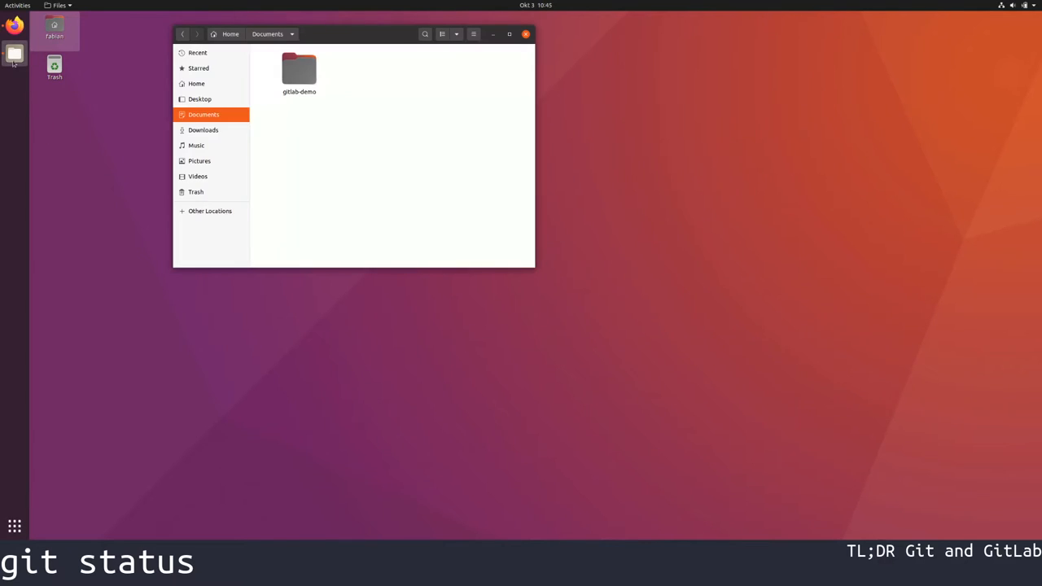
Step: Navigate into Documents/gitlab-demo so its README.md is listed in Files
{"action": "left_click", "coordinate": [299, 68]}
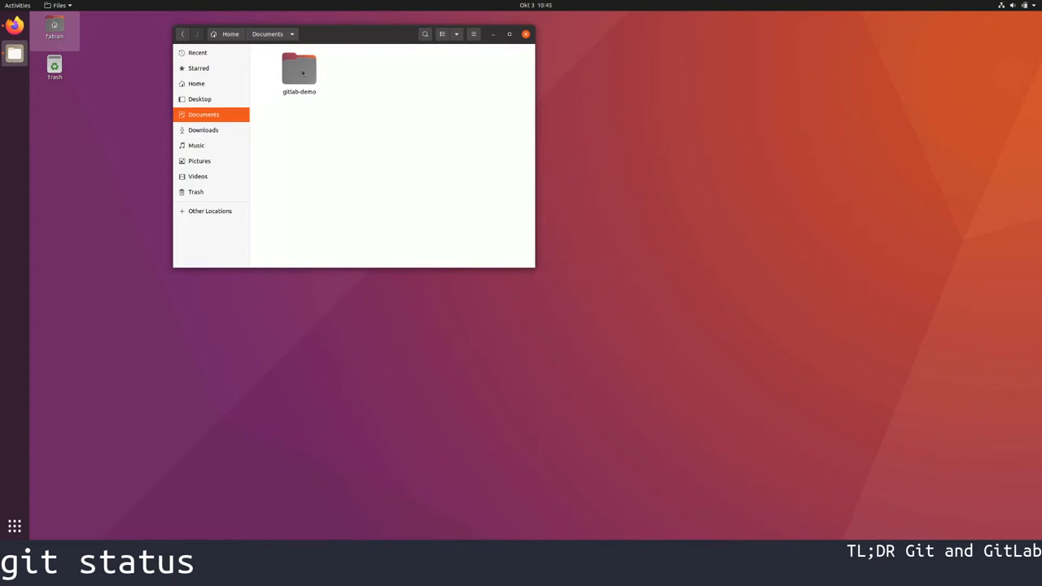
{"action": "left_click", "coordinate": [300, 73]}
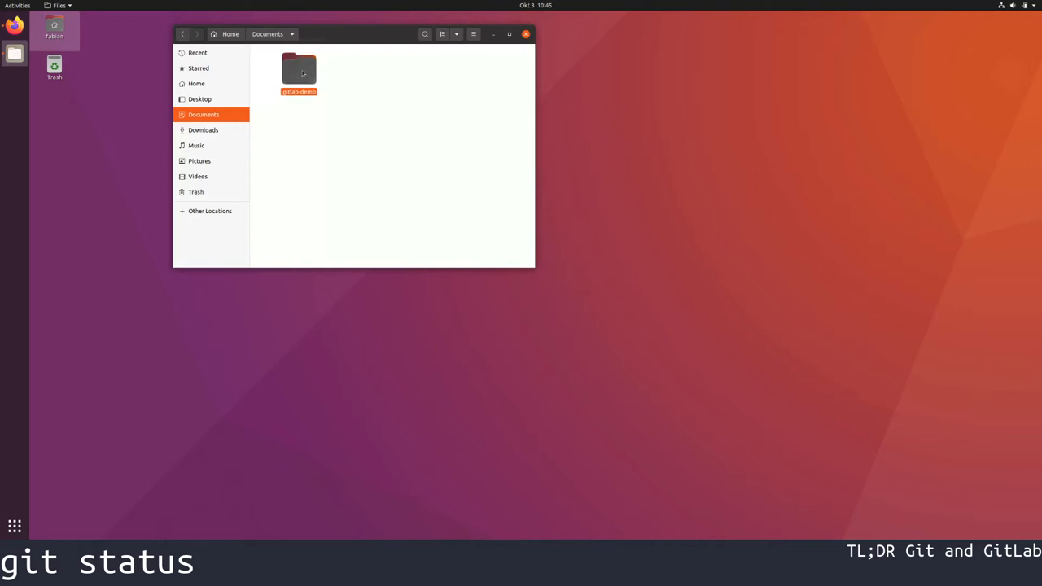
{"action": "double_click", "coordinate": [300, 68]}
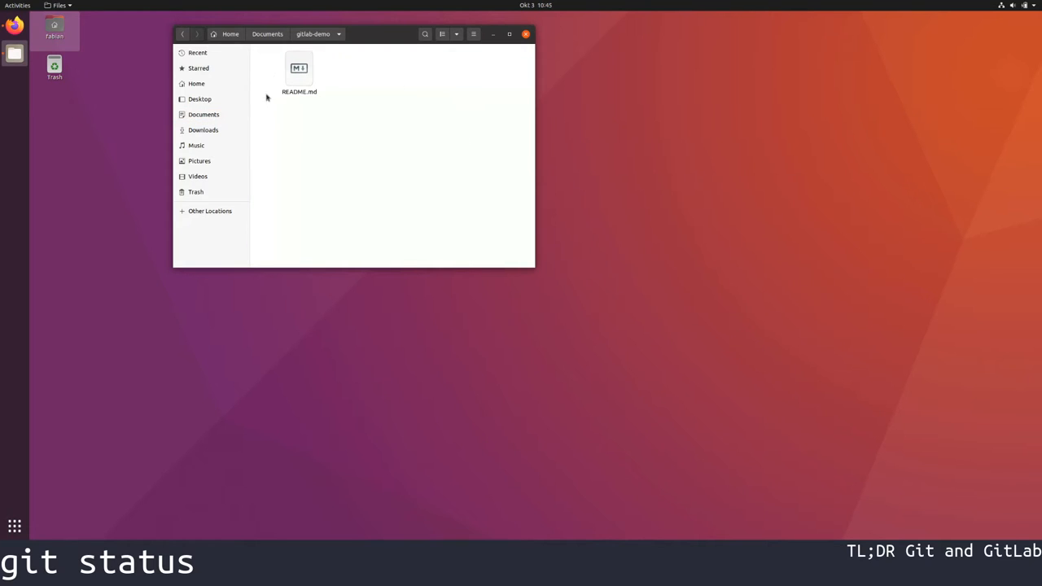
Step: Launch a terminal in gitlab-demo and run git status, showing a clean master working tree
{"action": "right_click", "coordinate": [301, 130]}
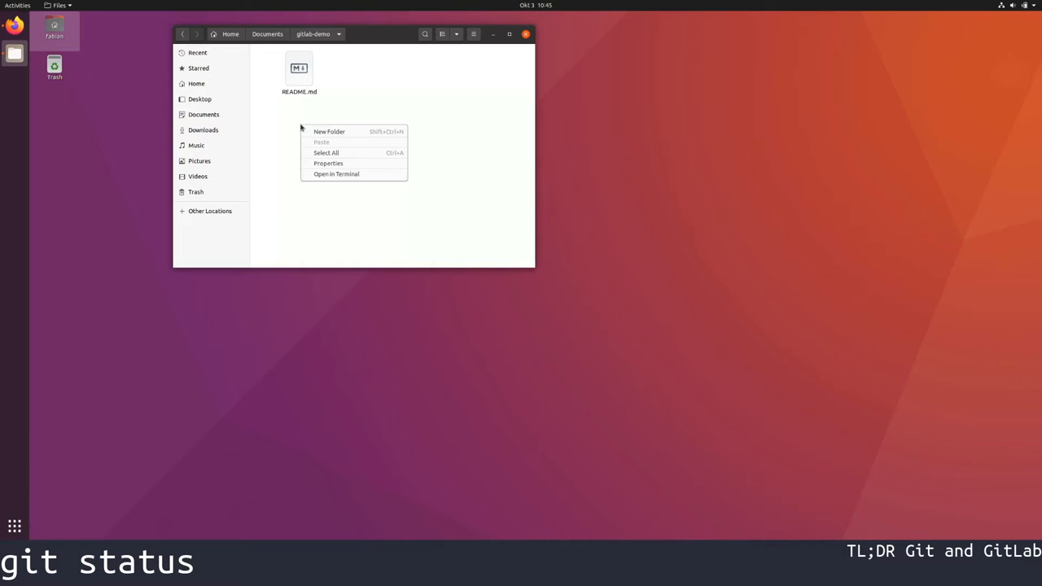
{"action": "left_click", "coordinate": [391, 176]}
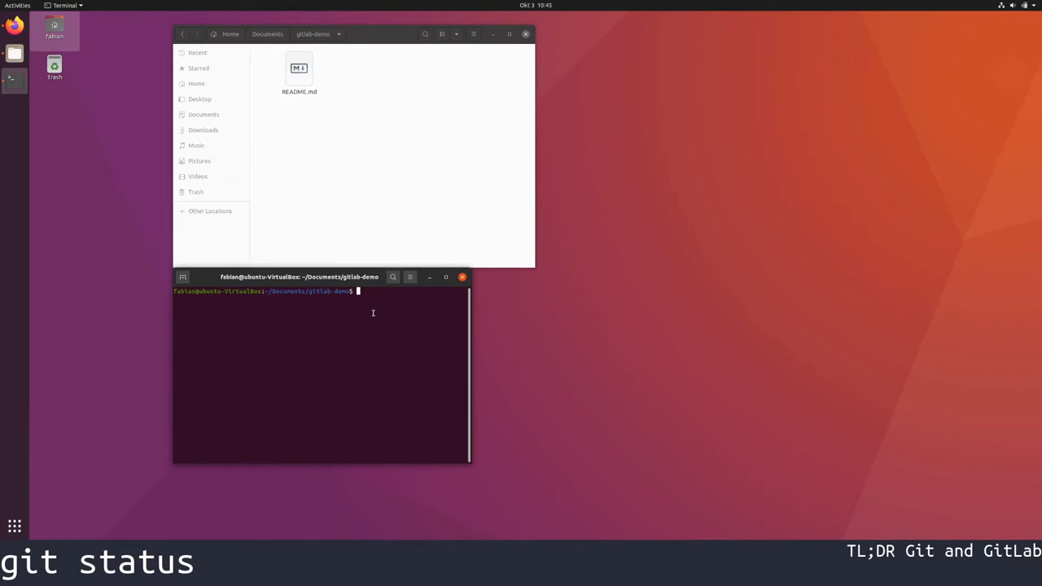
{"action": "type", "text": "git status"}
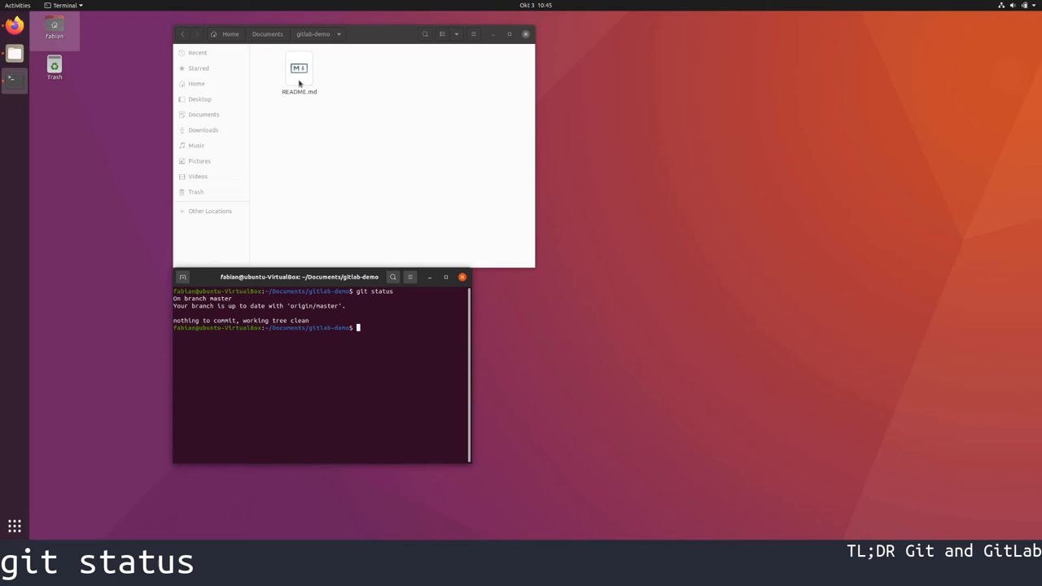
Step: Edit README.md in gedit to add the line 'another line' and save it
{"action": "left_click", "coordinate": [299, 72]}
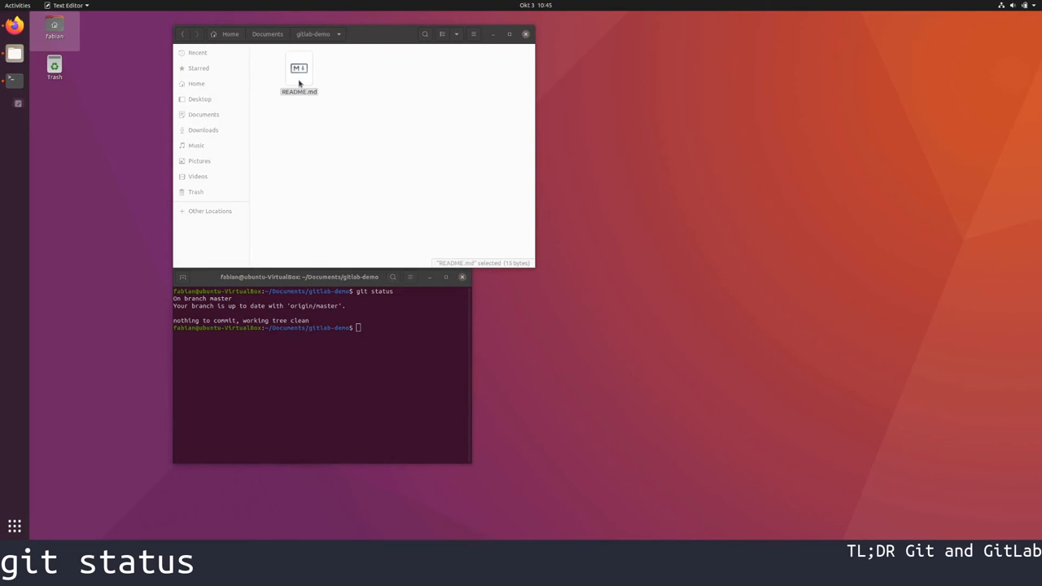
{"action": "double_click", "coordinate": [300, 69]}
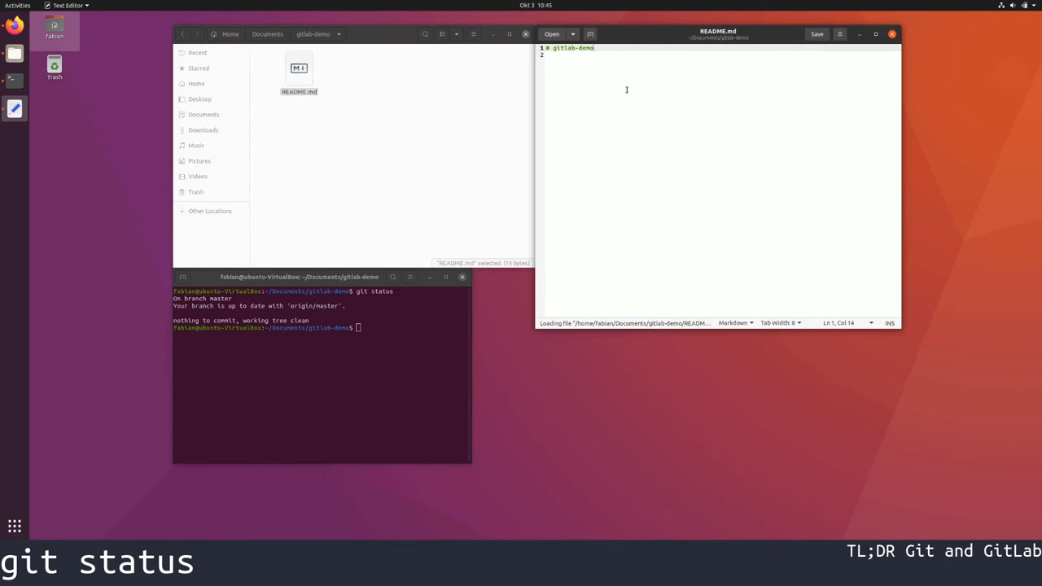
{"action": "type", "text": "another"}
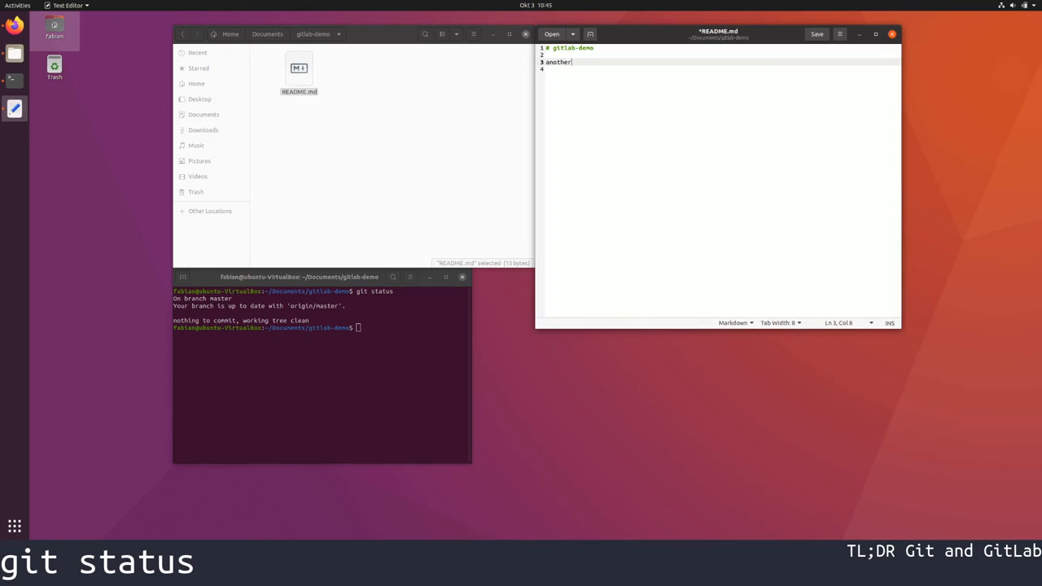
{"action": "type", "text": "line"}
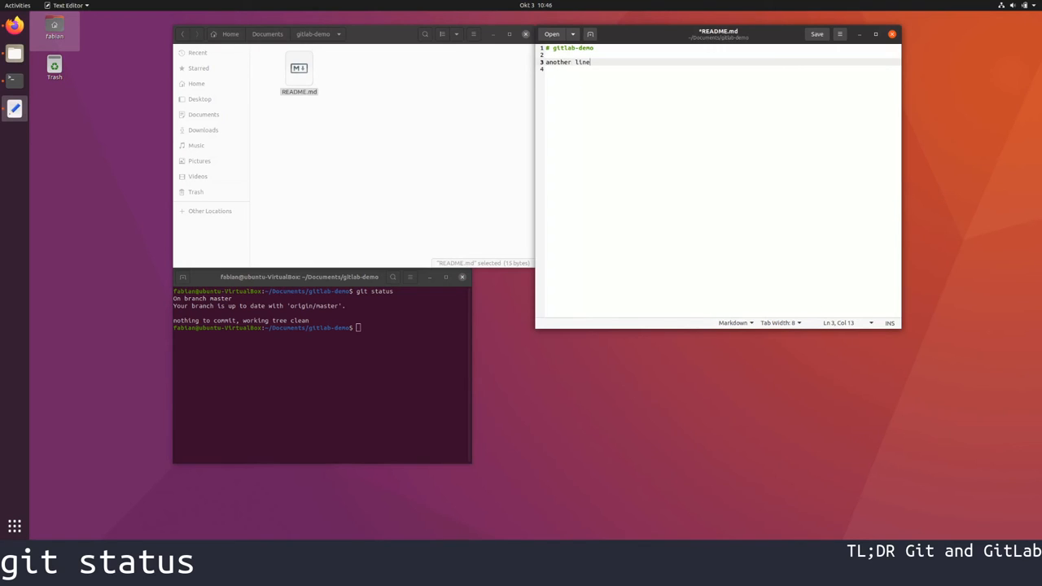
{"action": "key", "text": "ctrl+s"}
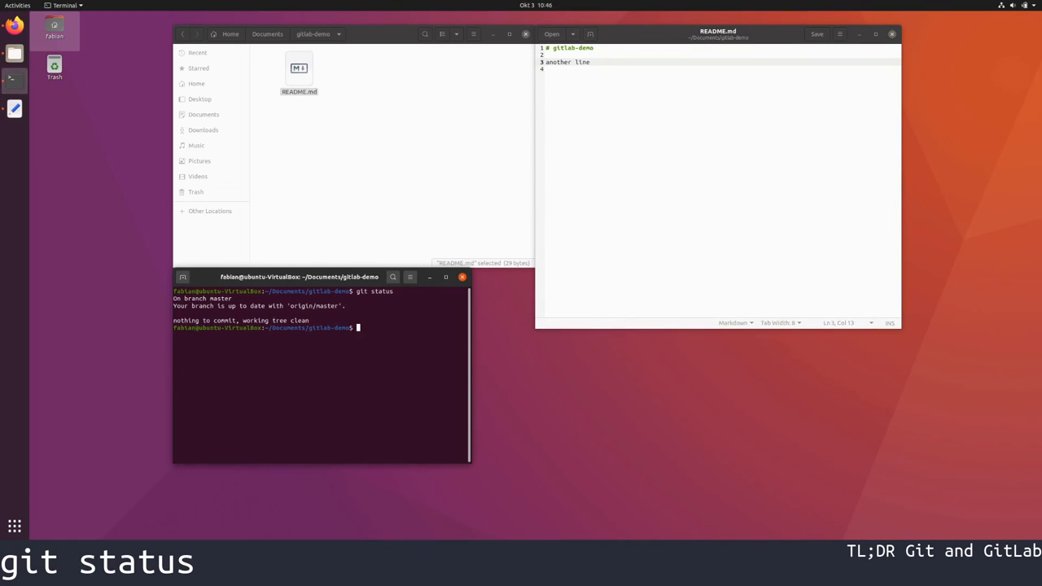
Step: Run git status so README.md is reported as modified but unstaged
{"action": "type", "text": "git status"}
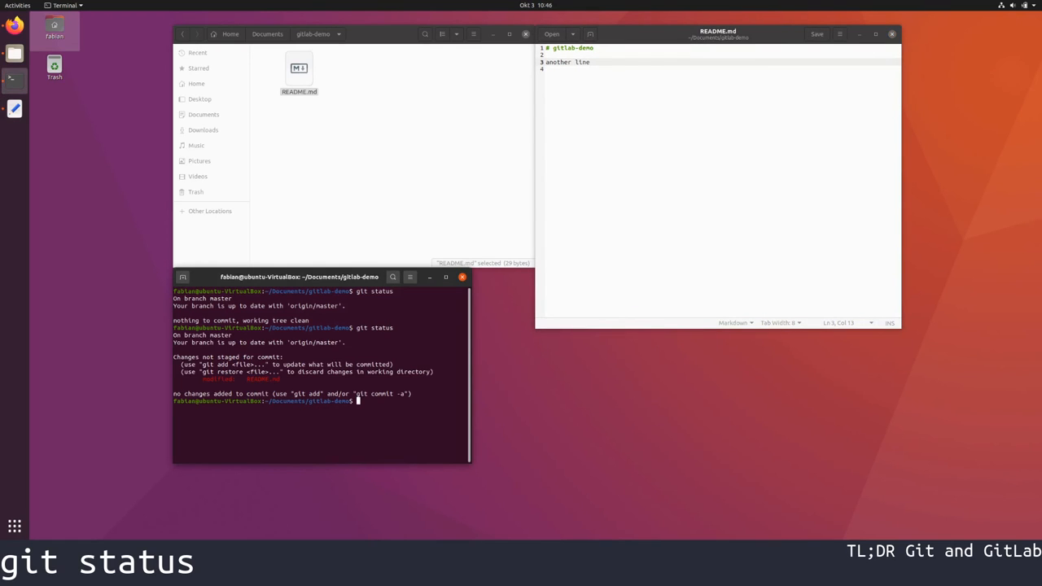